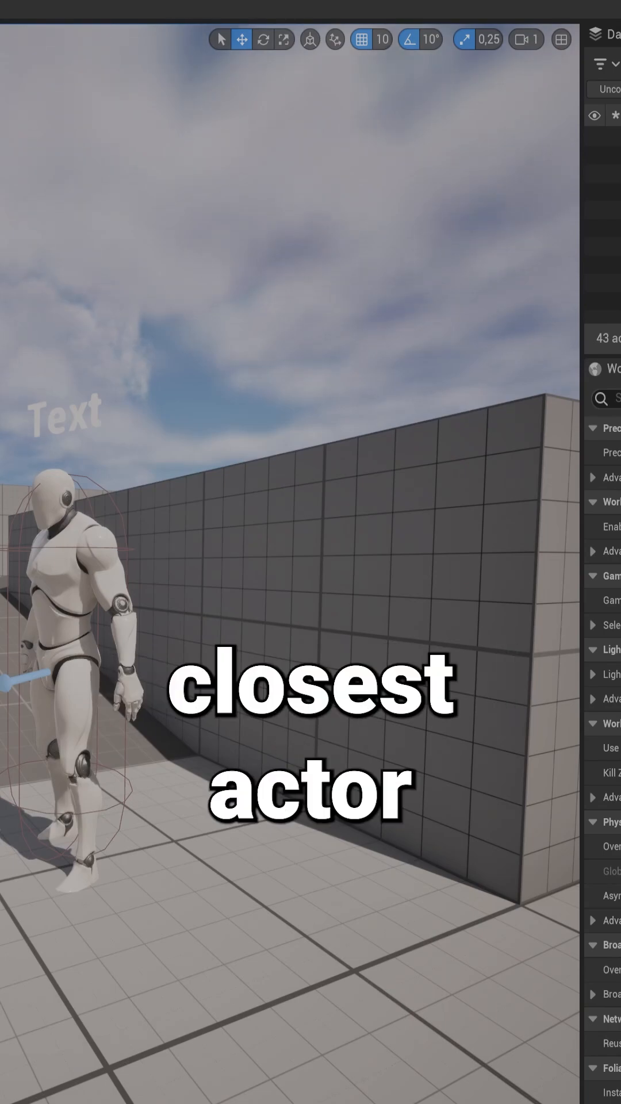
Step: Switch to the Find Closest Actor function graph
left_click(569, 272)
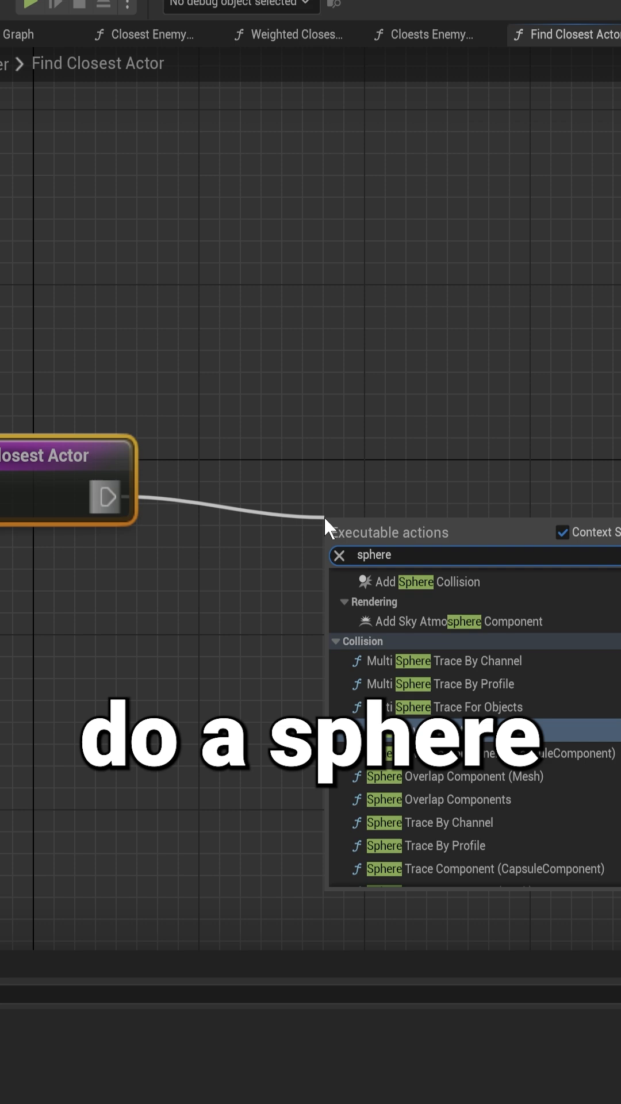
Step: Add a Sphere Overlap Actors node and pull a wire from its Out Actors pin
left_click(422, 753)
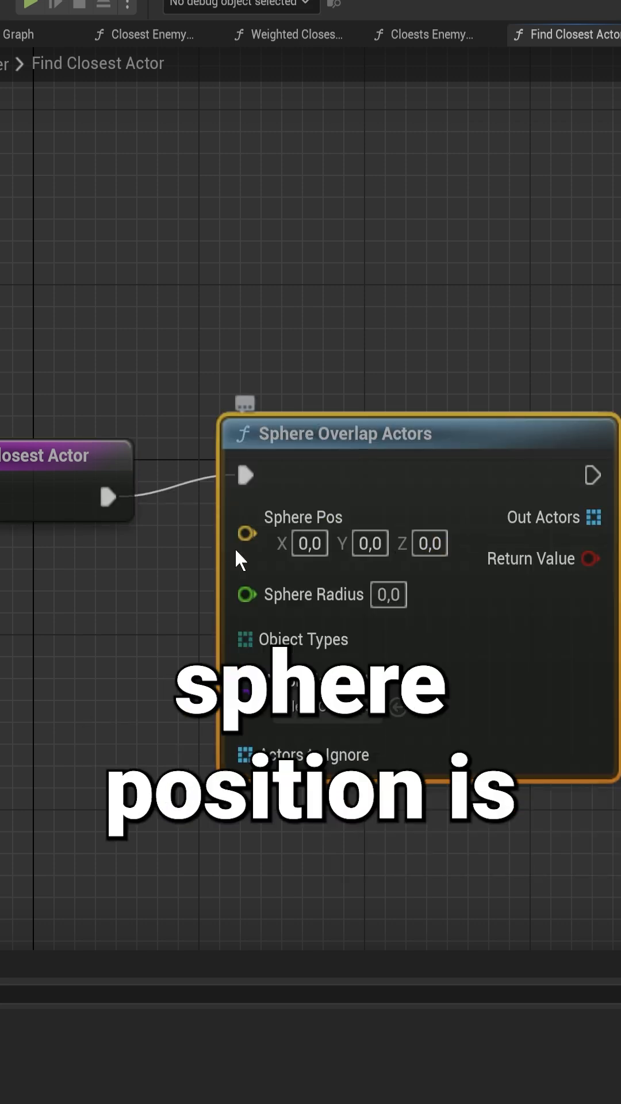
left_click_drag(248, 533, 70, 627)
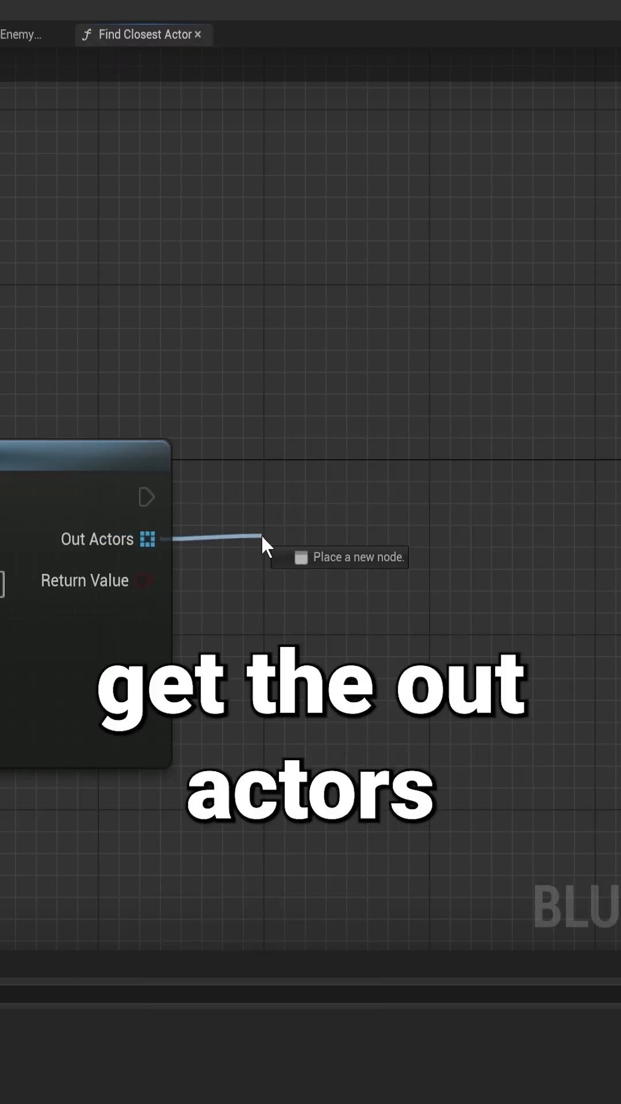
Step: Promote the Out Actors array to a local variable
left_click(265, 546)
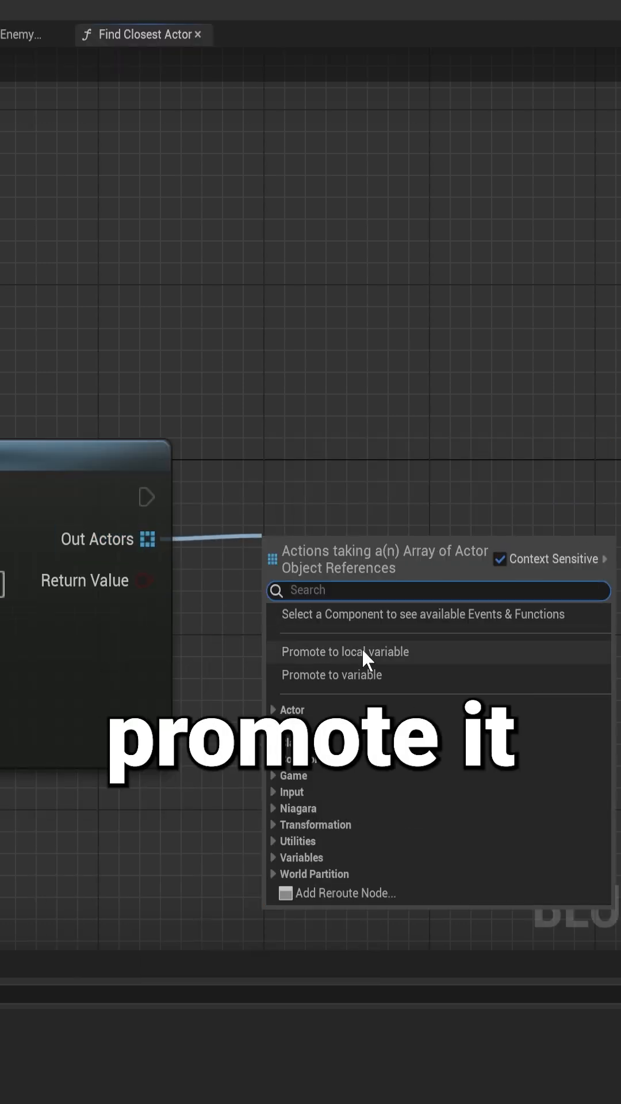
left_click(345, 651)
type("retur")
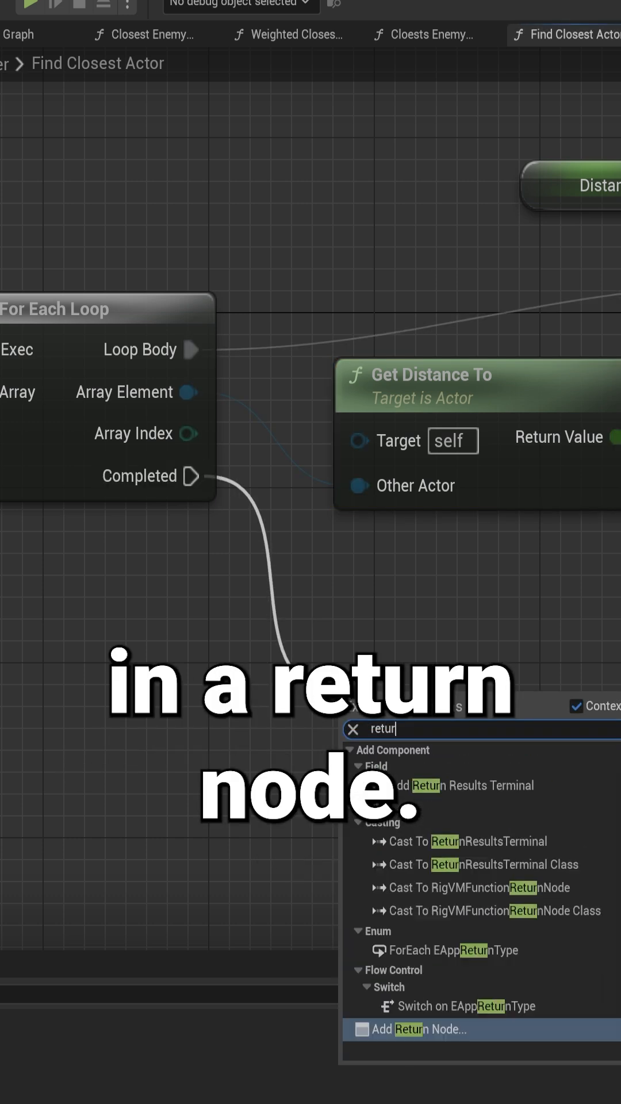
Step: Add a Return Node and Min Of Float Array, wiring the indexed actor into the return value
left_click(422, 1029)
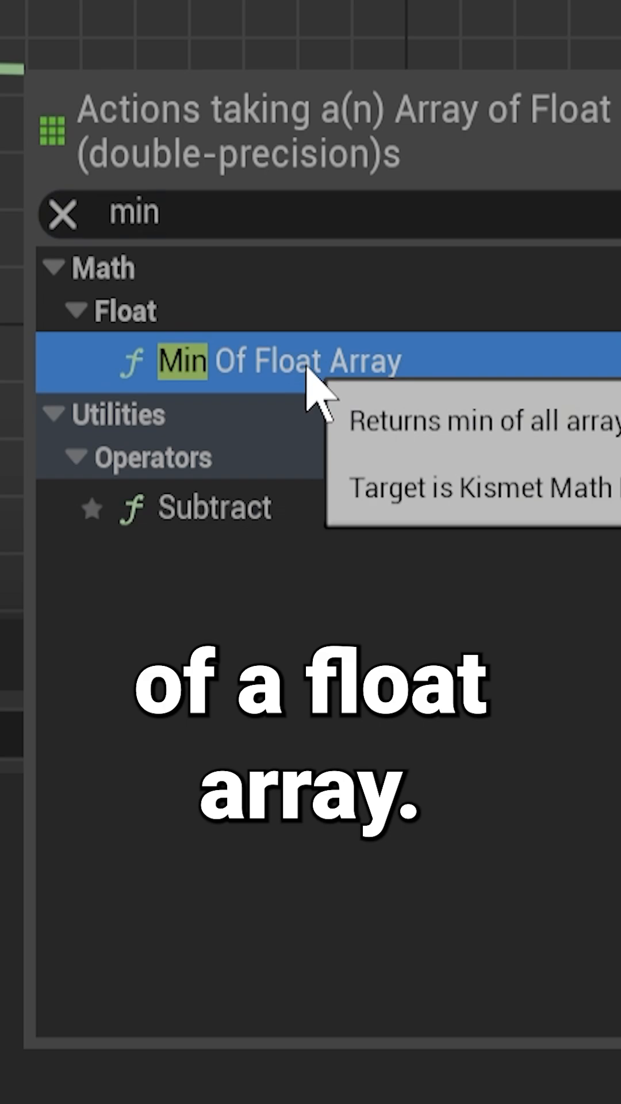
left_click(303, 360)
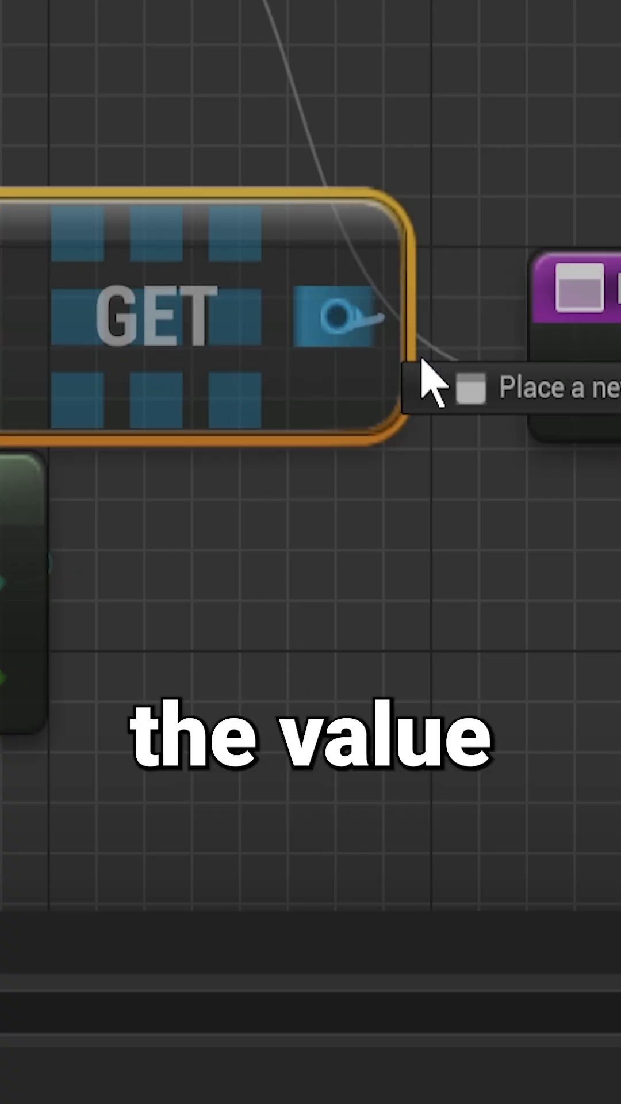
left_click_drag(345, 318, 577, 485)
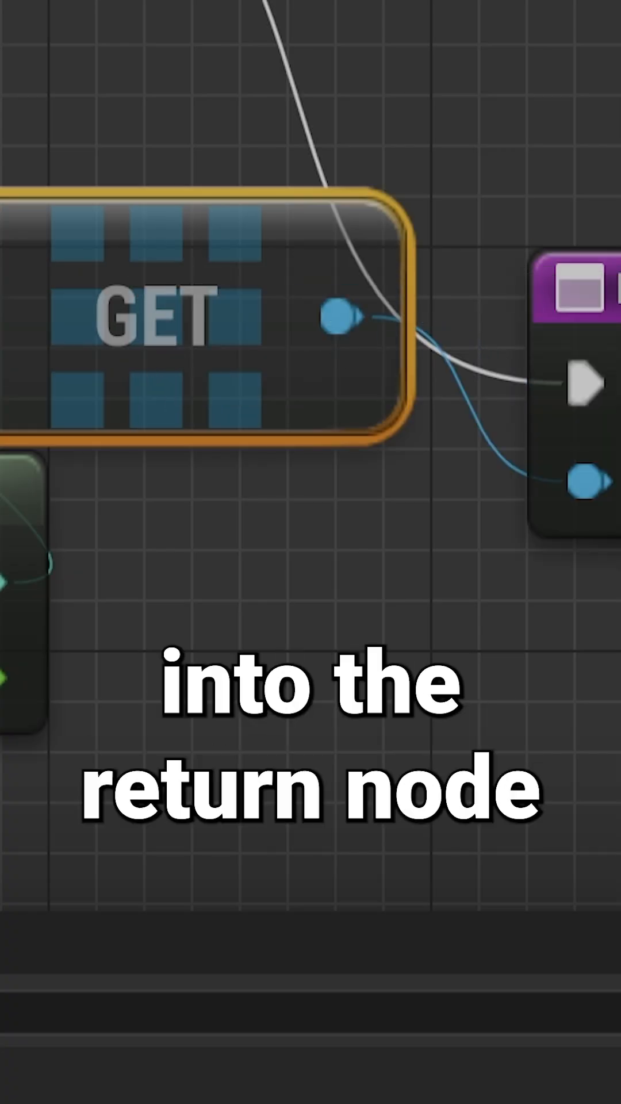